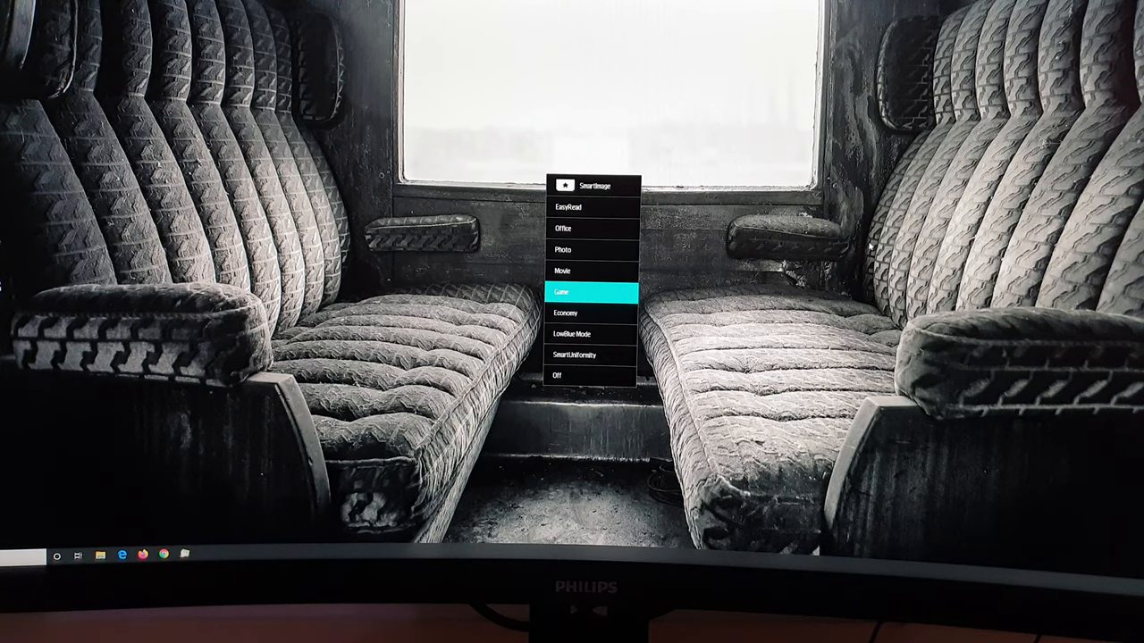
Bring up the SmartImage preset list, from EasyRead through Off.
key(Down)
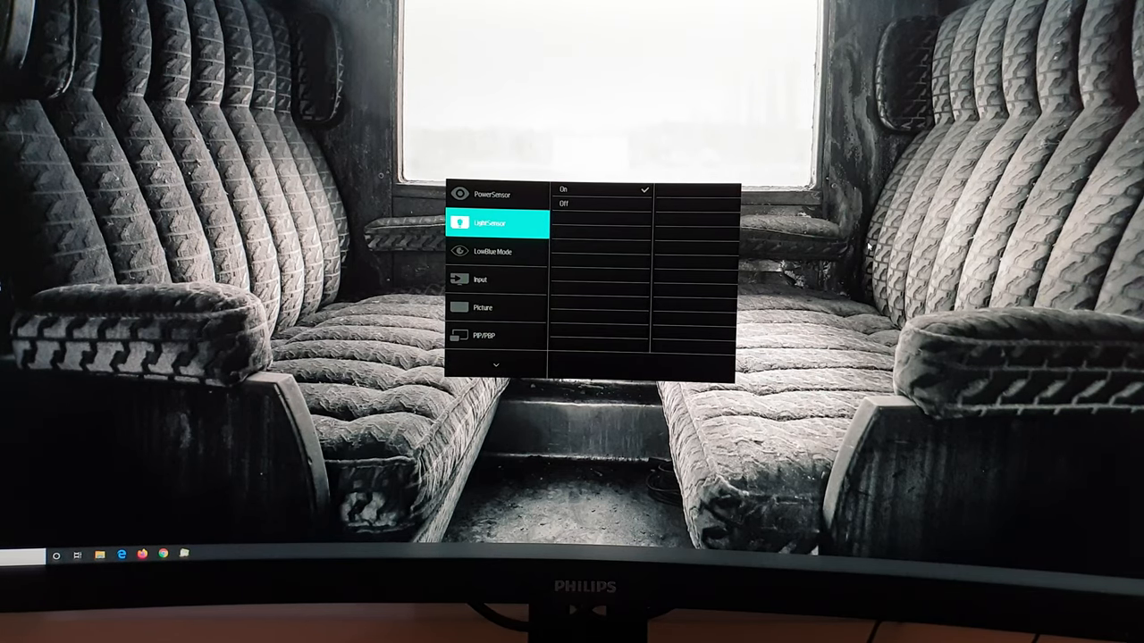
Open the main menu at LightSensor to view its On and Off options.
click(564, 204)
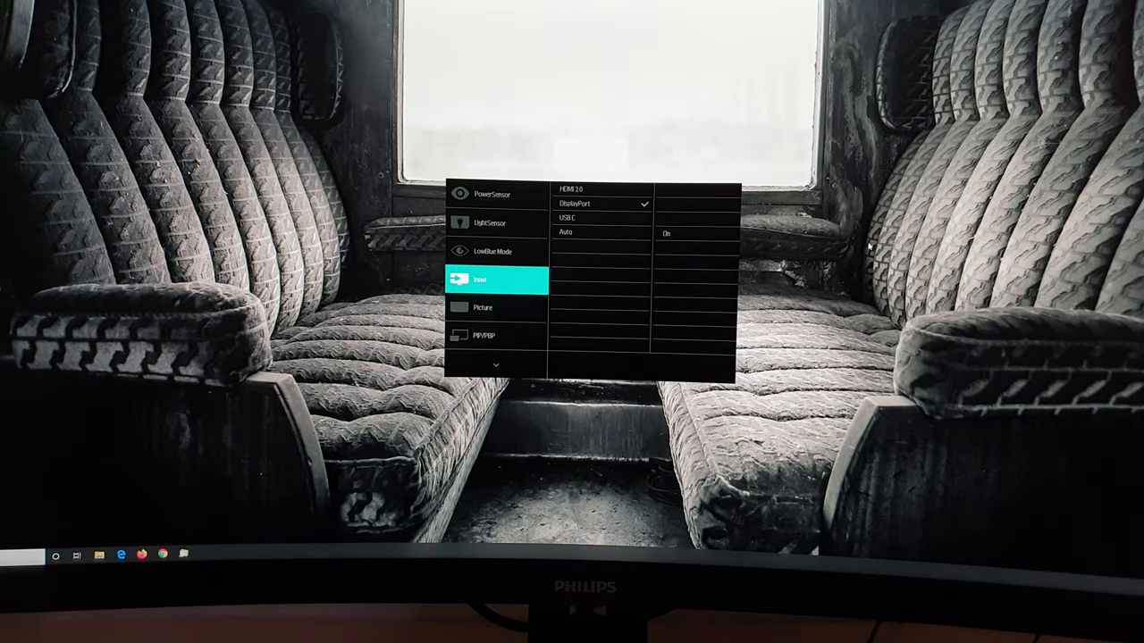
Open Picture > Picture Format to view the aspect ratios, with 16:9 ticked.
click(565, 232)
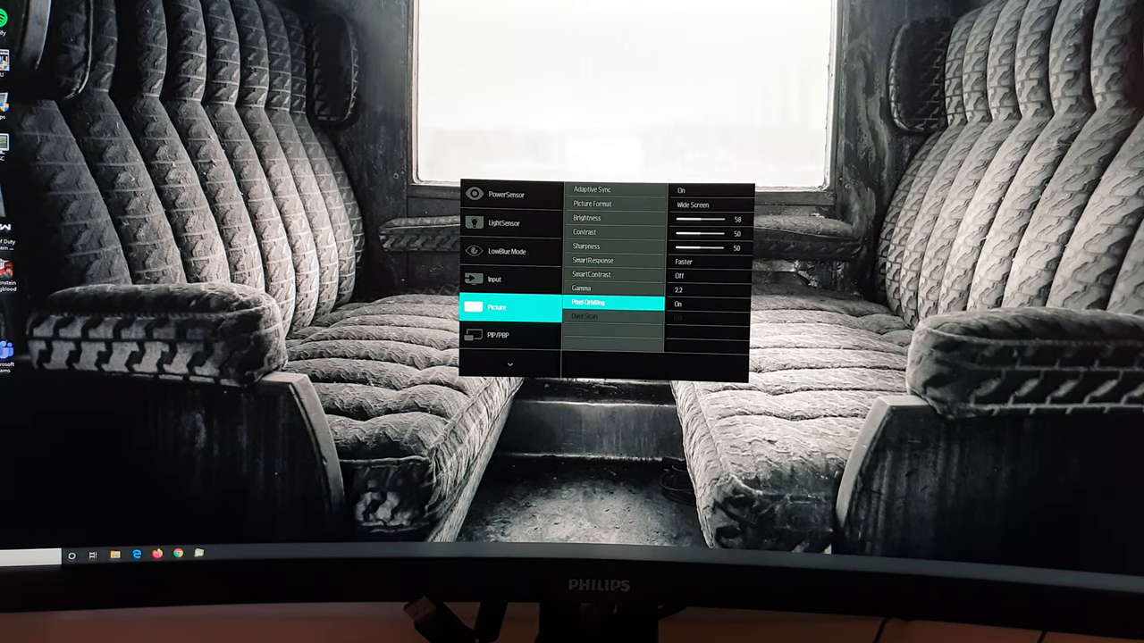
click(591, 204)
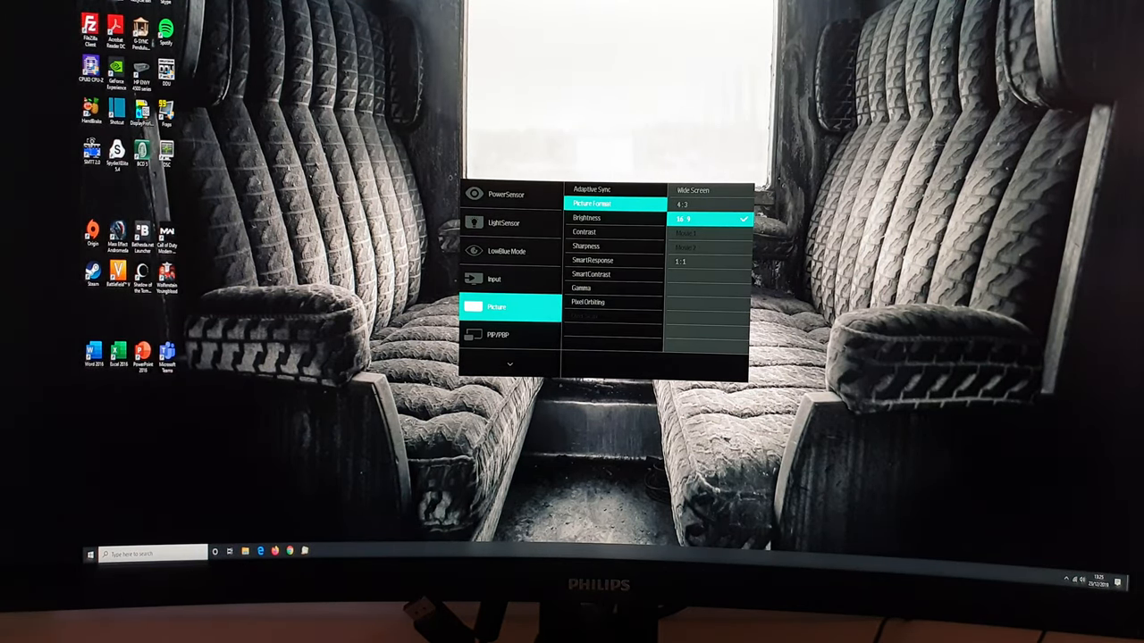
right_click(796, 196)
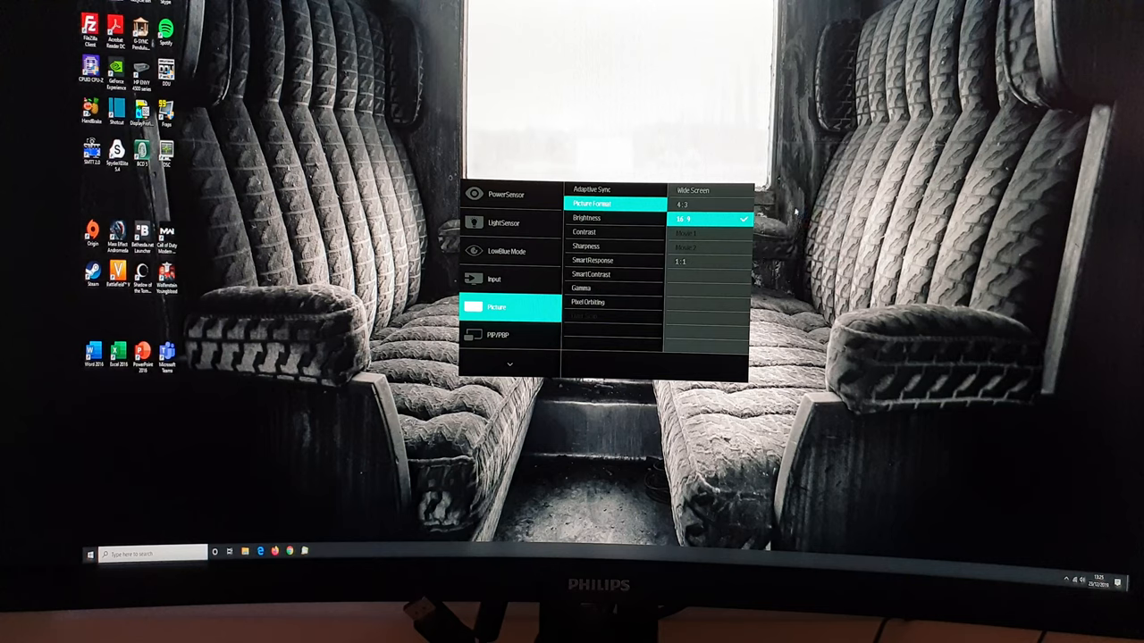
click(319, 551)
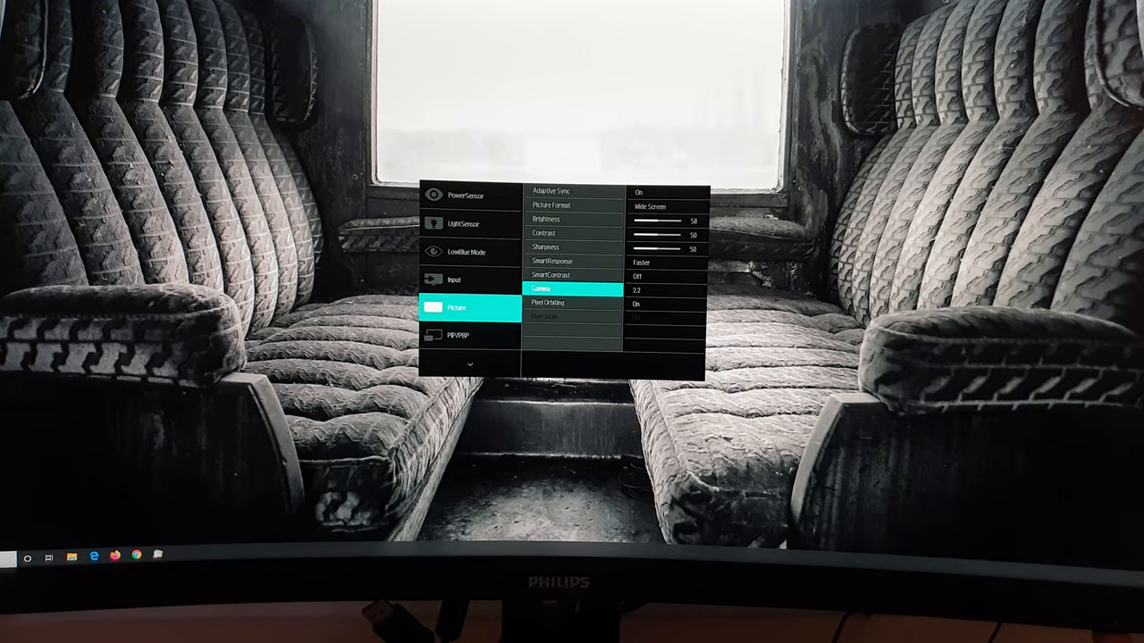
click(572, 289)
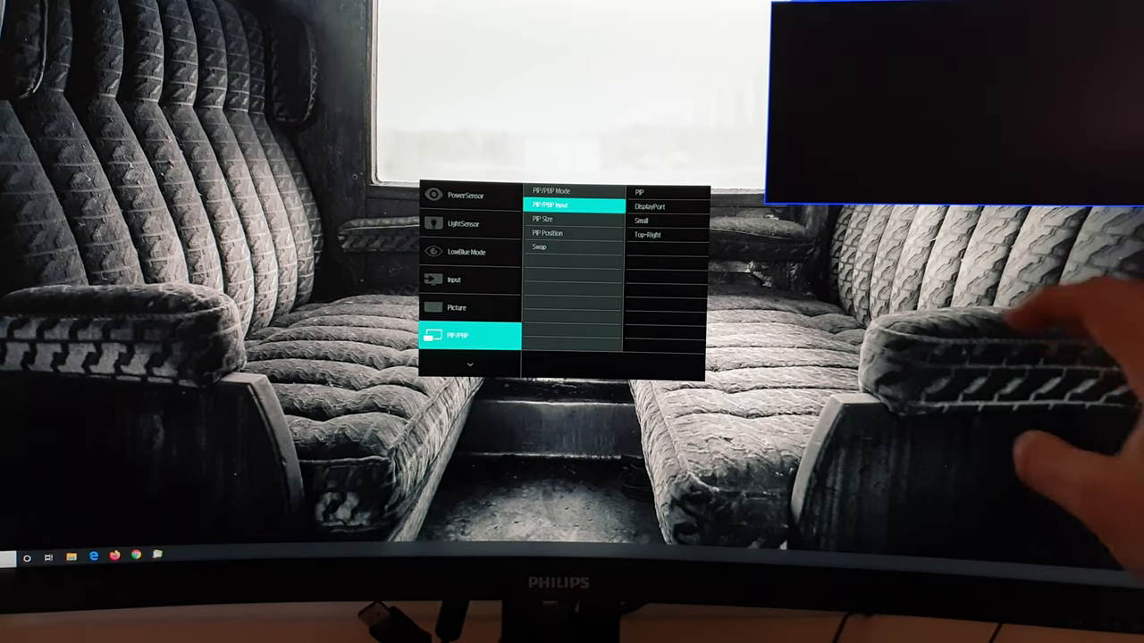
Move down to PIP Size and choose Large.
key(Down)
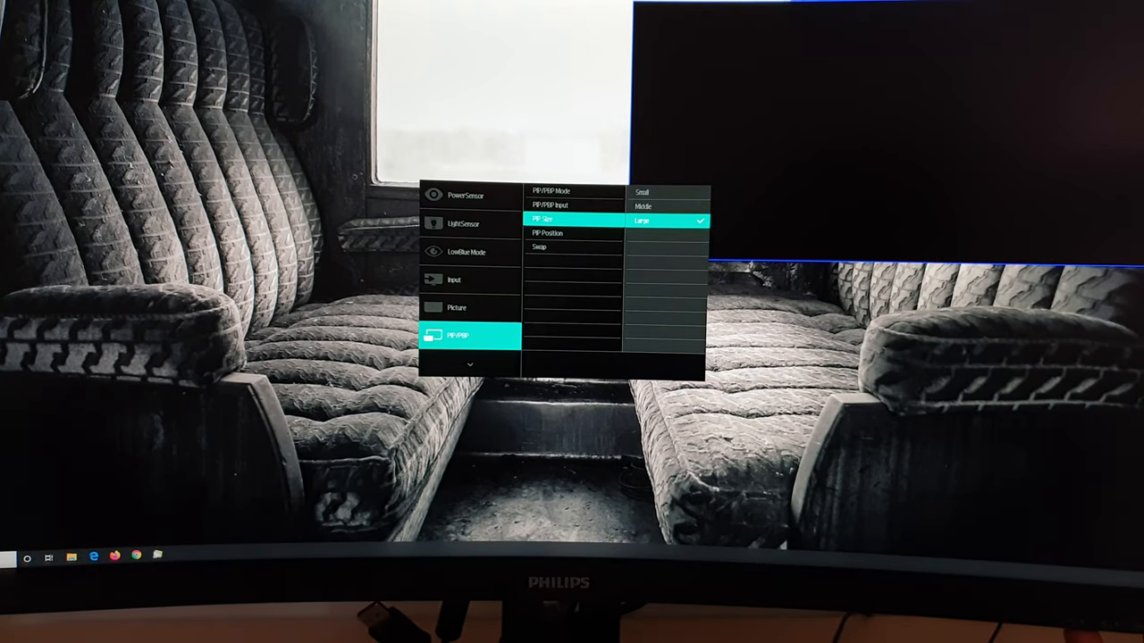
click(571, 233)
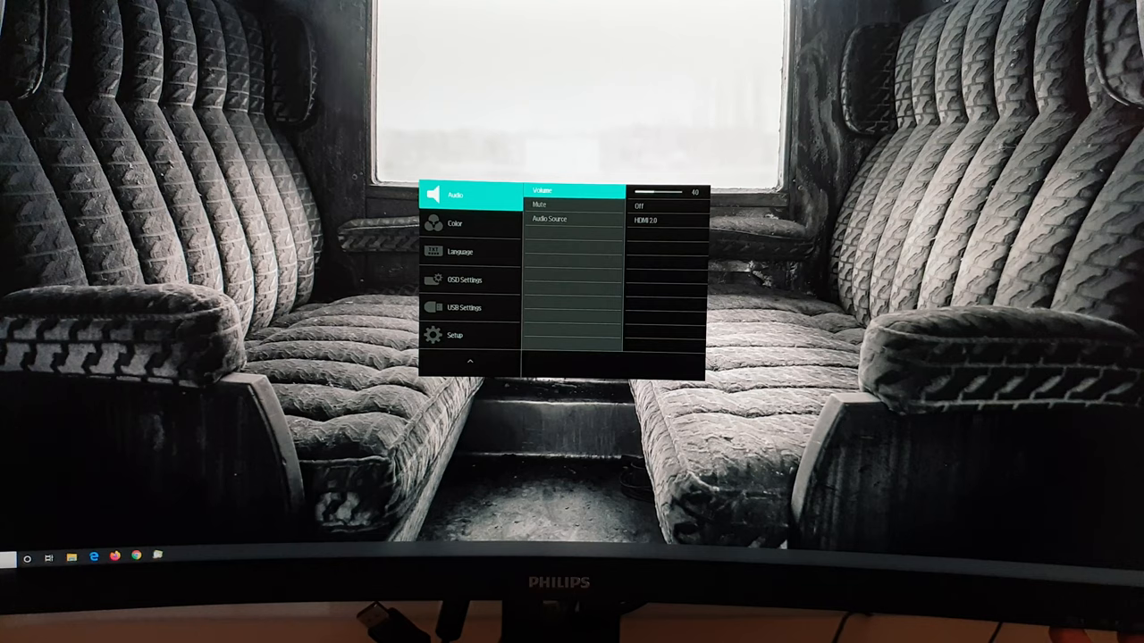
Step past Volume 60 and Mute Off, keeping HDMI 2.0 as audio source.
key(Down)
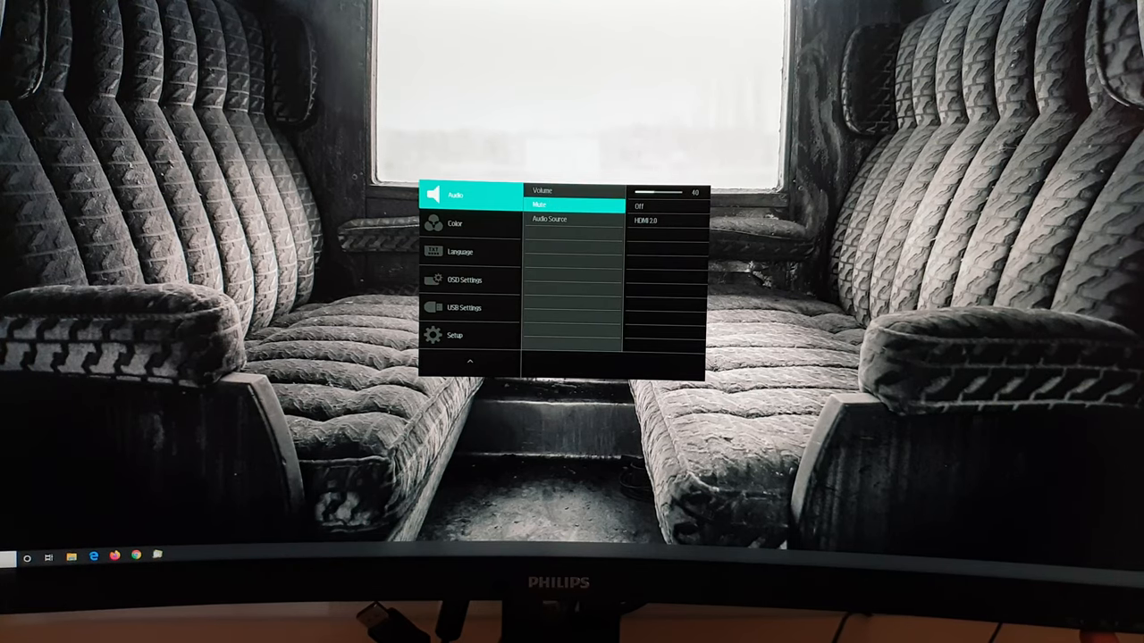
click(572, 220)
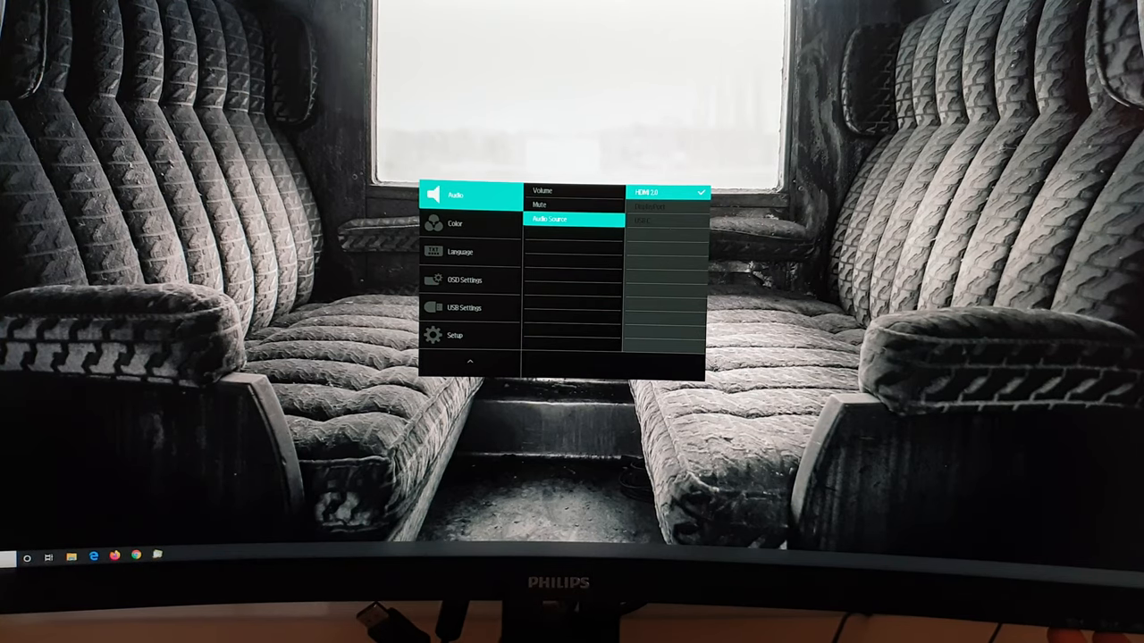
click(456, 223)
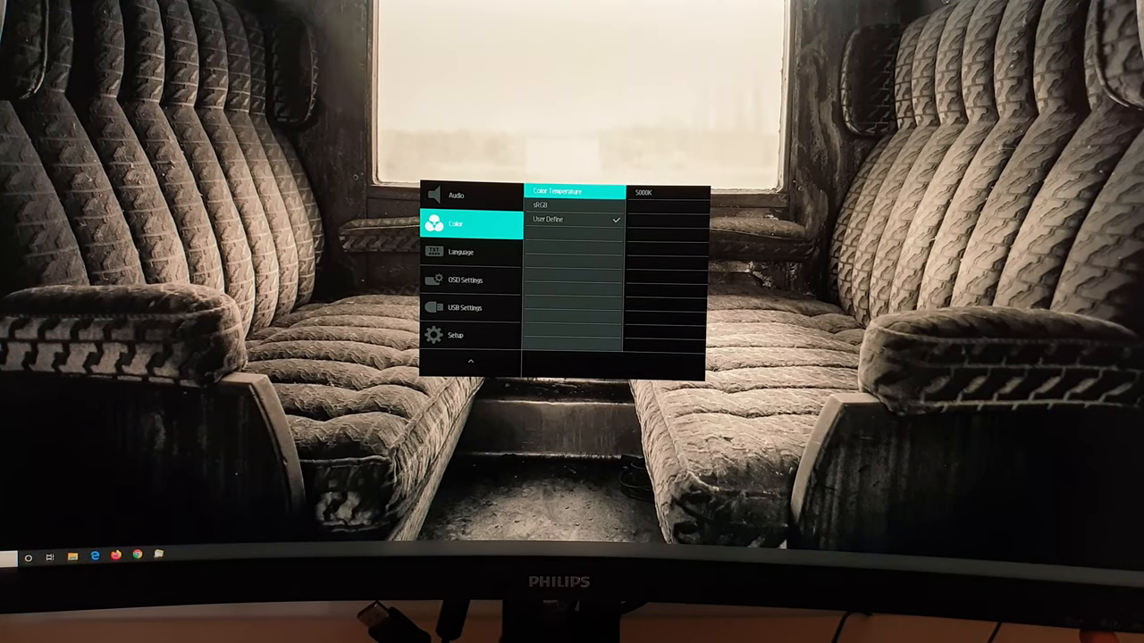
Enter the User Define colour preset to reveal Red 99, Green 94, Blue 100.
click(559, 192)
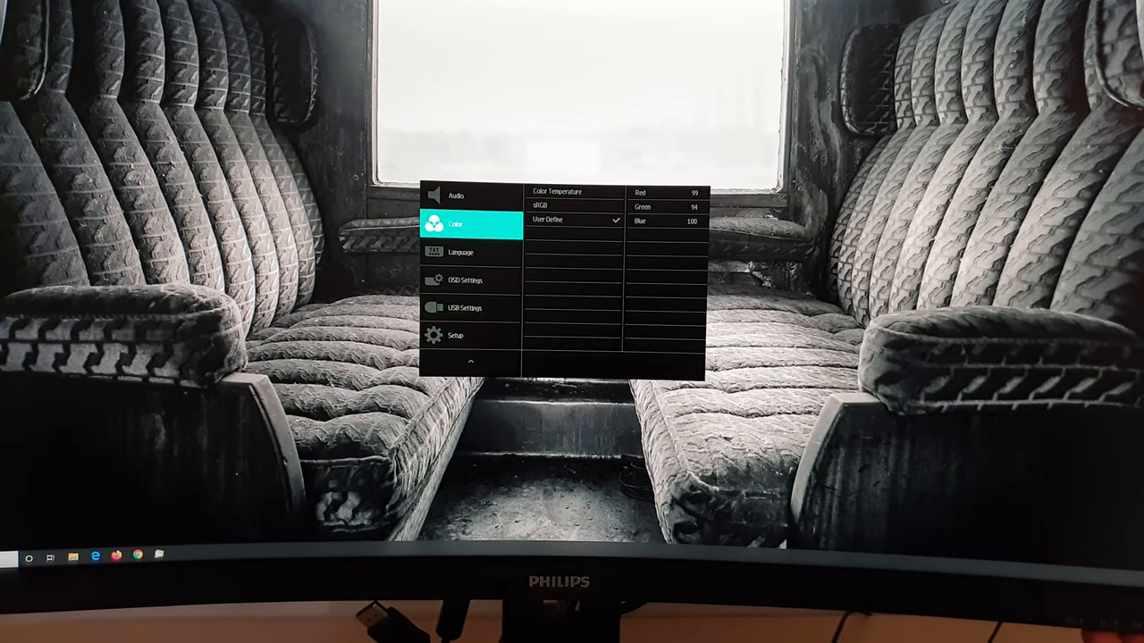
click(461, 252)
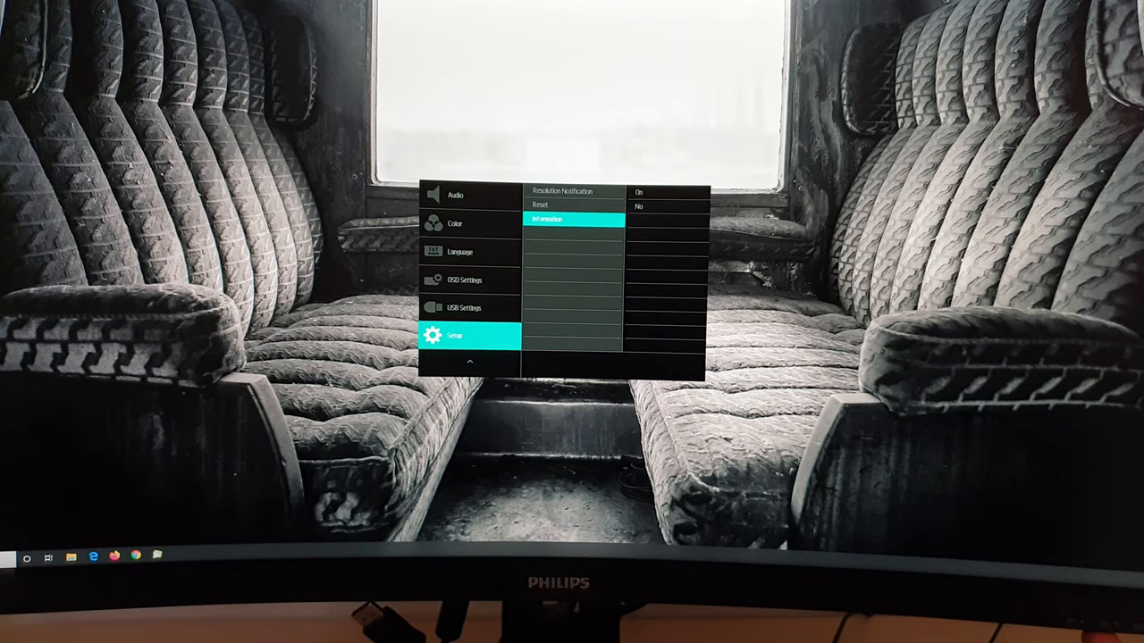
Open Setup > Information to show model 346B1C at 3440x1440@100Hz.
click(547, 219)
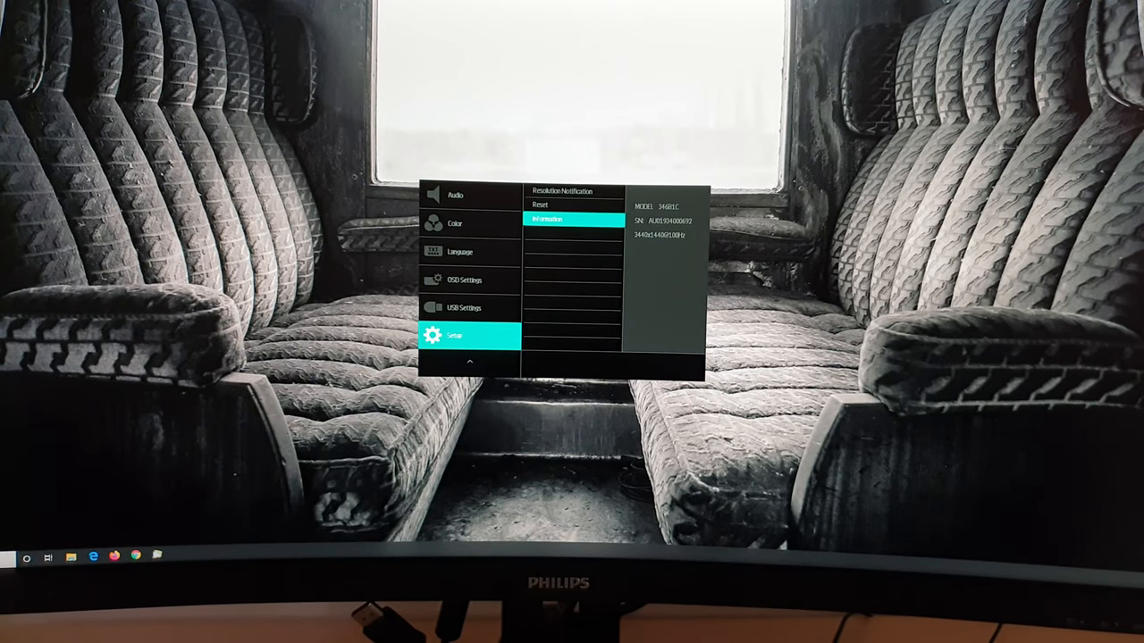